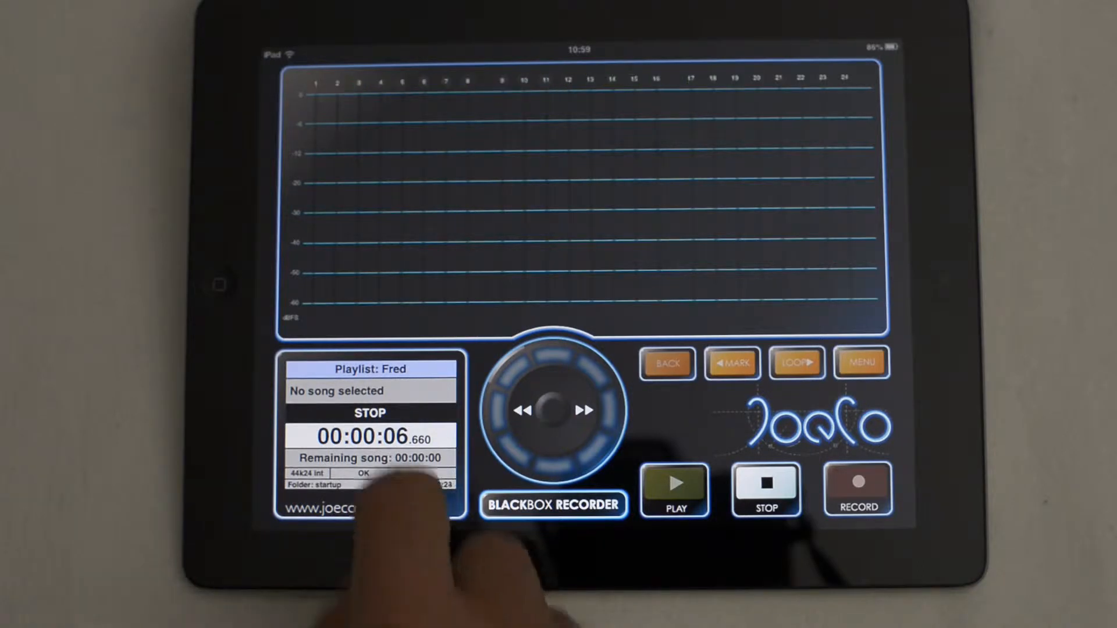
Create a new empty playlist named 'Gertie' as the current playlist.
{"action": "left_click", "coordinate": [369, 368]}
{"action": "type", "text": "Gert"}
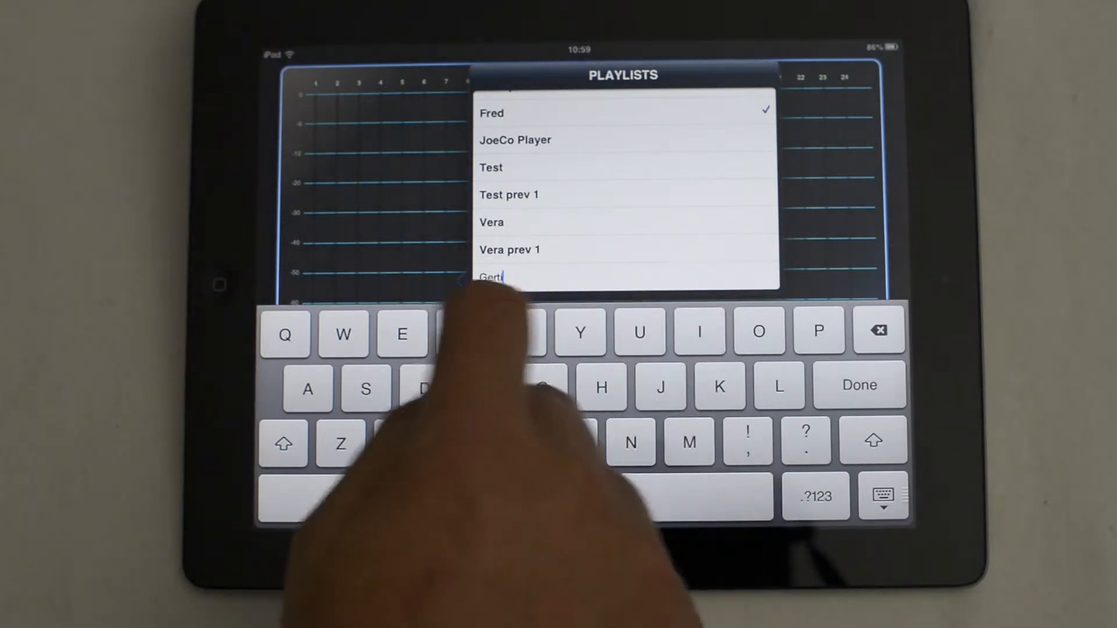
{"action": "left_click", "coordinate": [858, 385]}
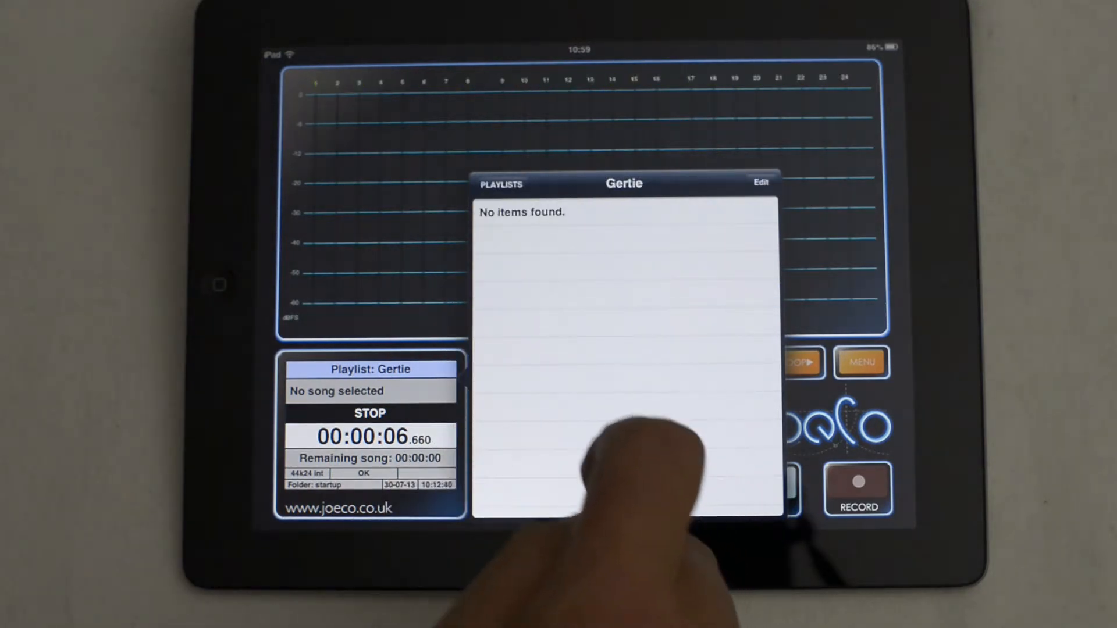
Add five songs from the startup folder to the Gertie playlist.
{"action": "left_click", "coordinate": [761, 184]}
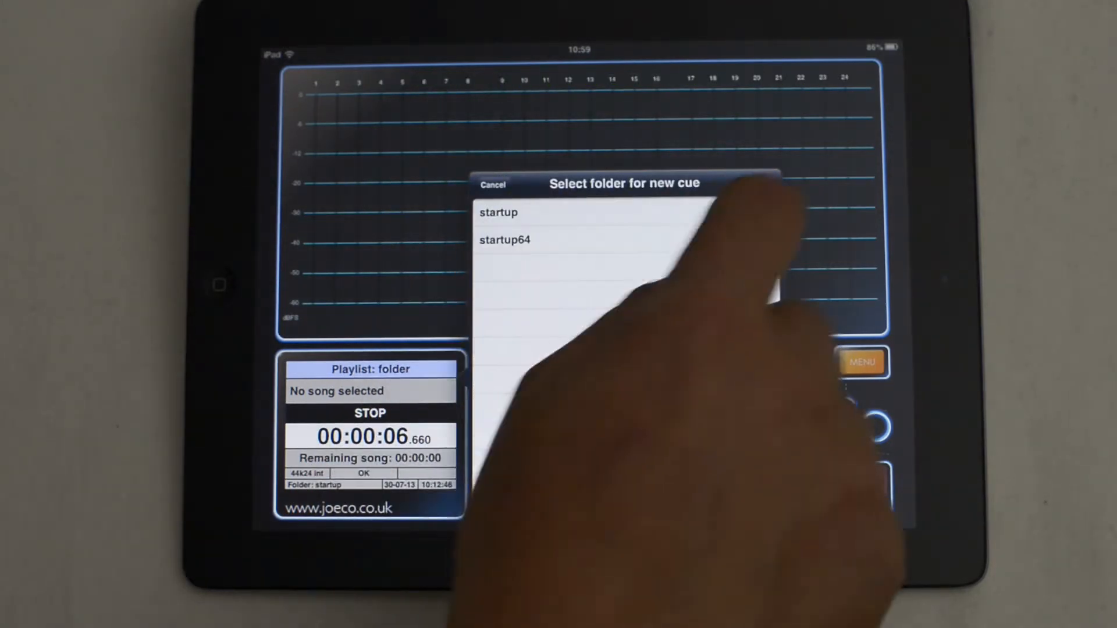
{"action": "left_click", "coordinate": [498, 212]}
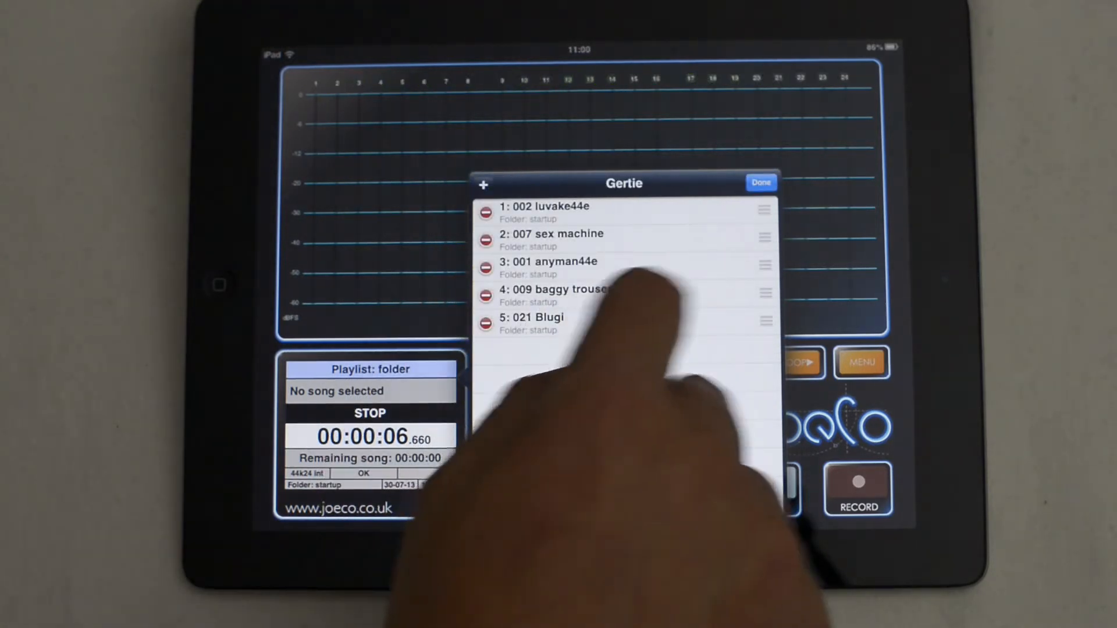
{"action": "left_click", "coordinate": [761, 182]}
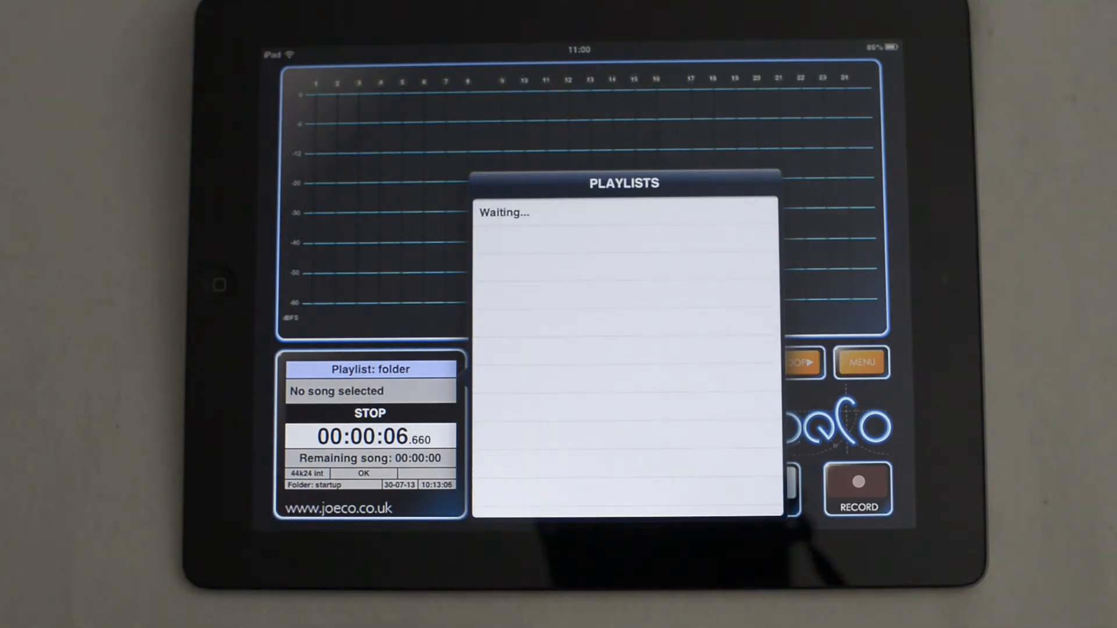
Load the Gertie playlist and cue its first song (1 of 5).
{"action": "left_click", "coordinate": [495, 295]}
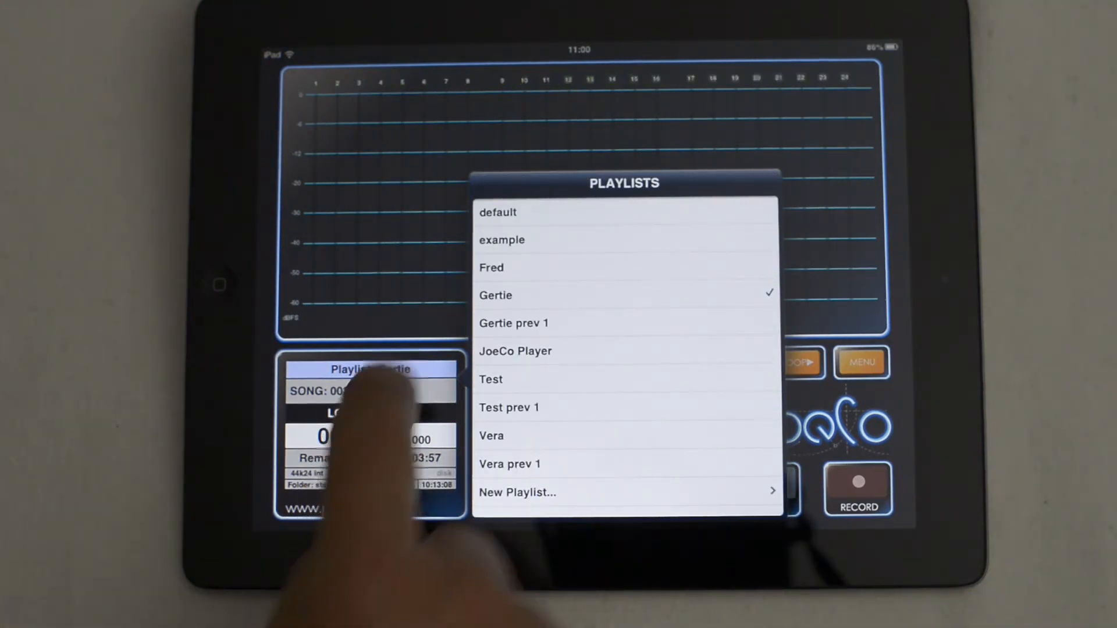
{"action": "left_click", "coordinate": [495, 295]}
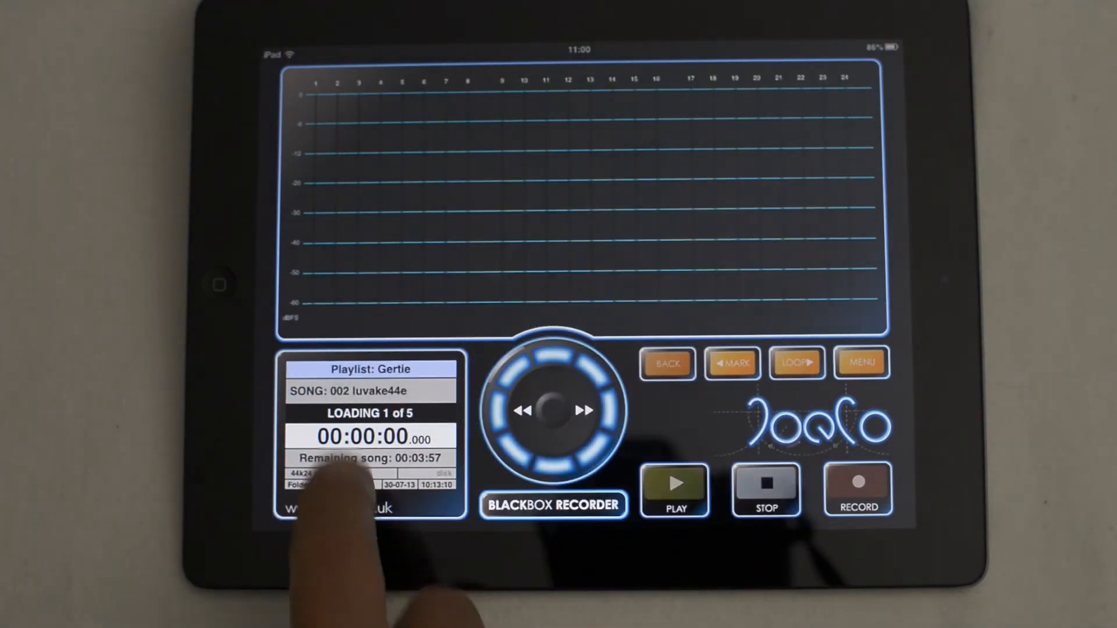
{"action": "left_click", "coordinate": [673, 489]}
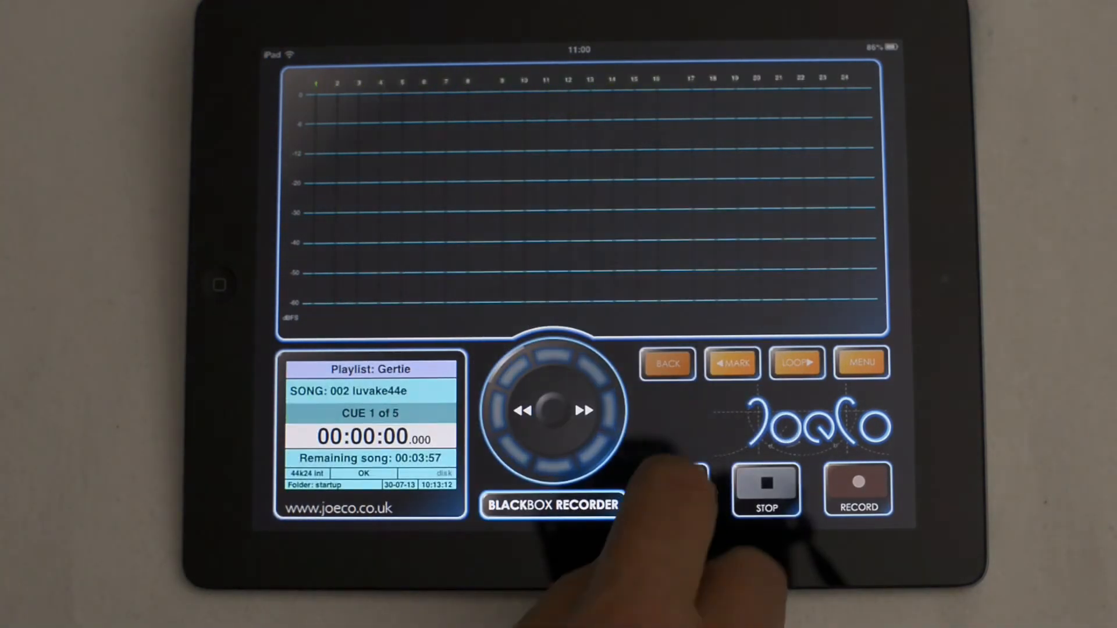